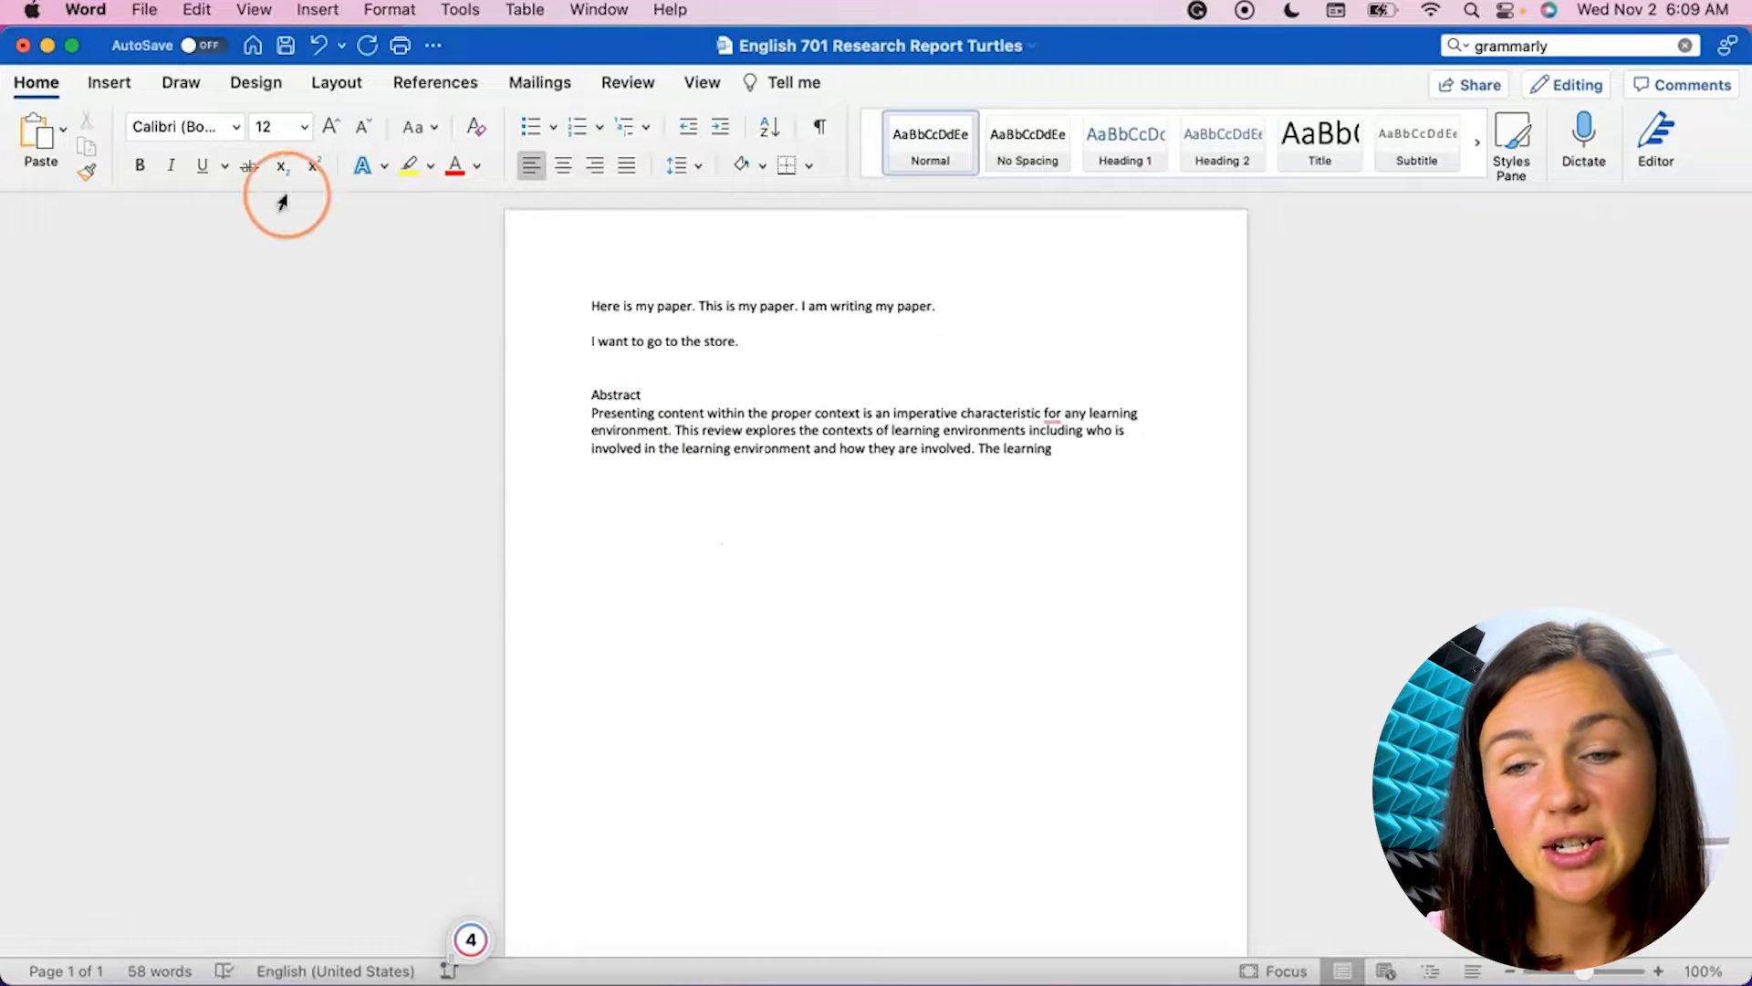
Show the My Add-ins list from the Insert ribbon, which is still empty
{"action": "left_click", "coordinate": [110, 84]}
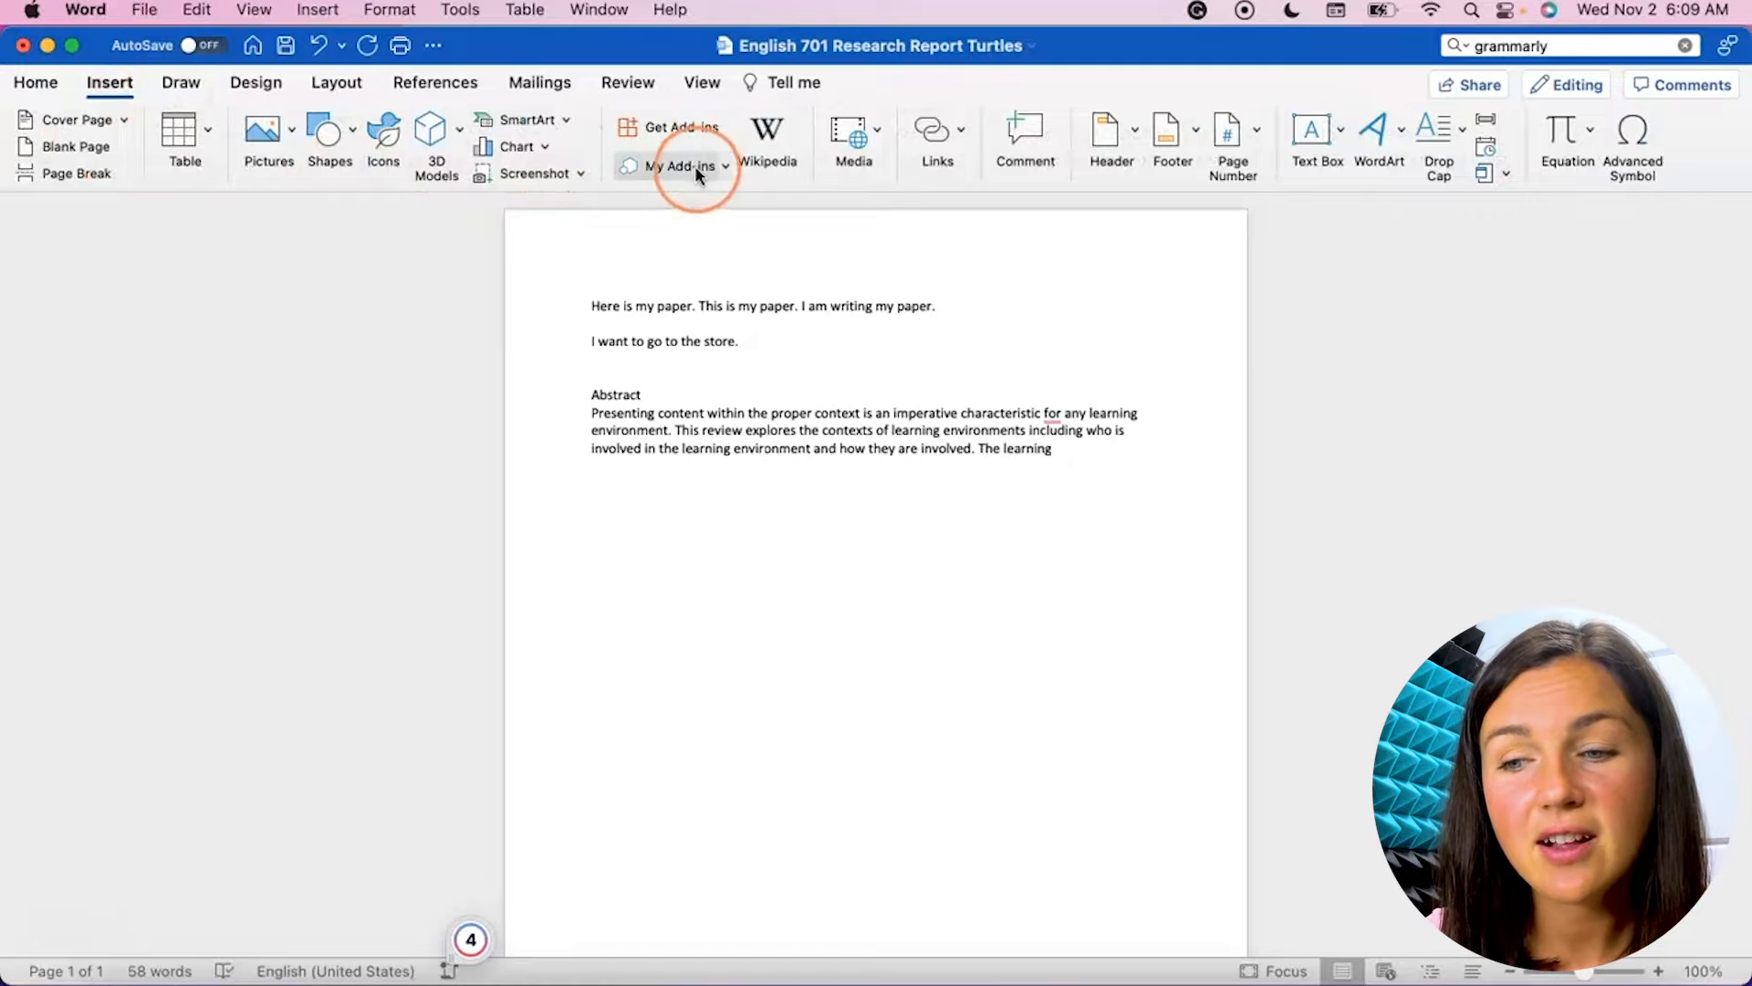
{"action": "left_click", "coordinate": [674, 164]}
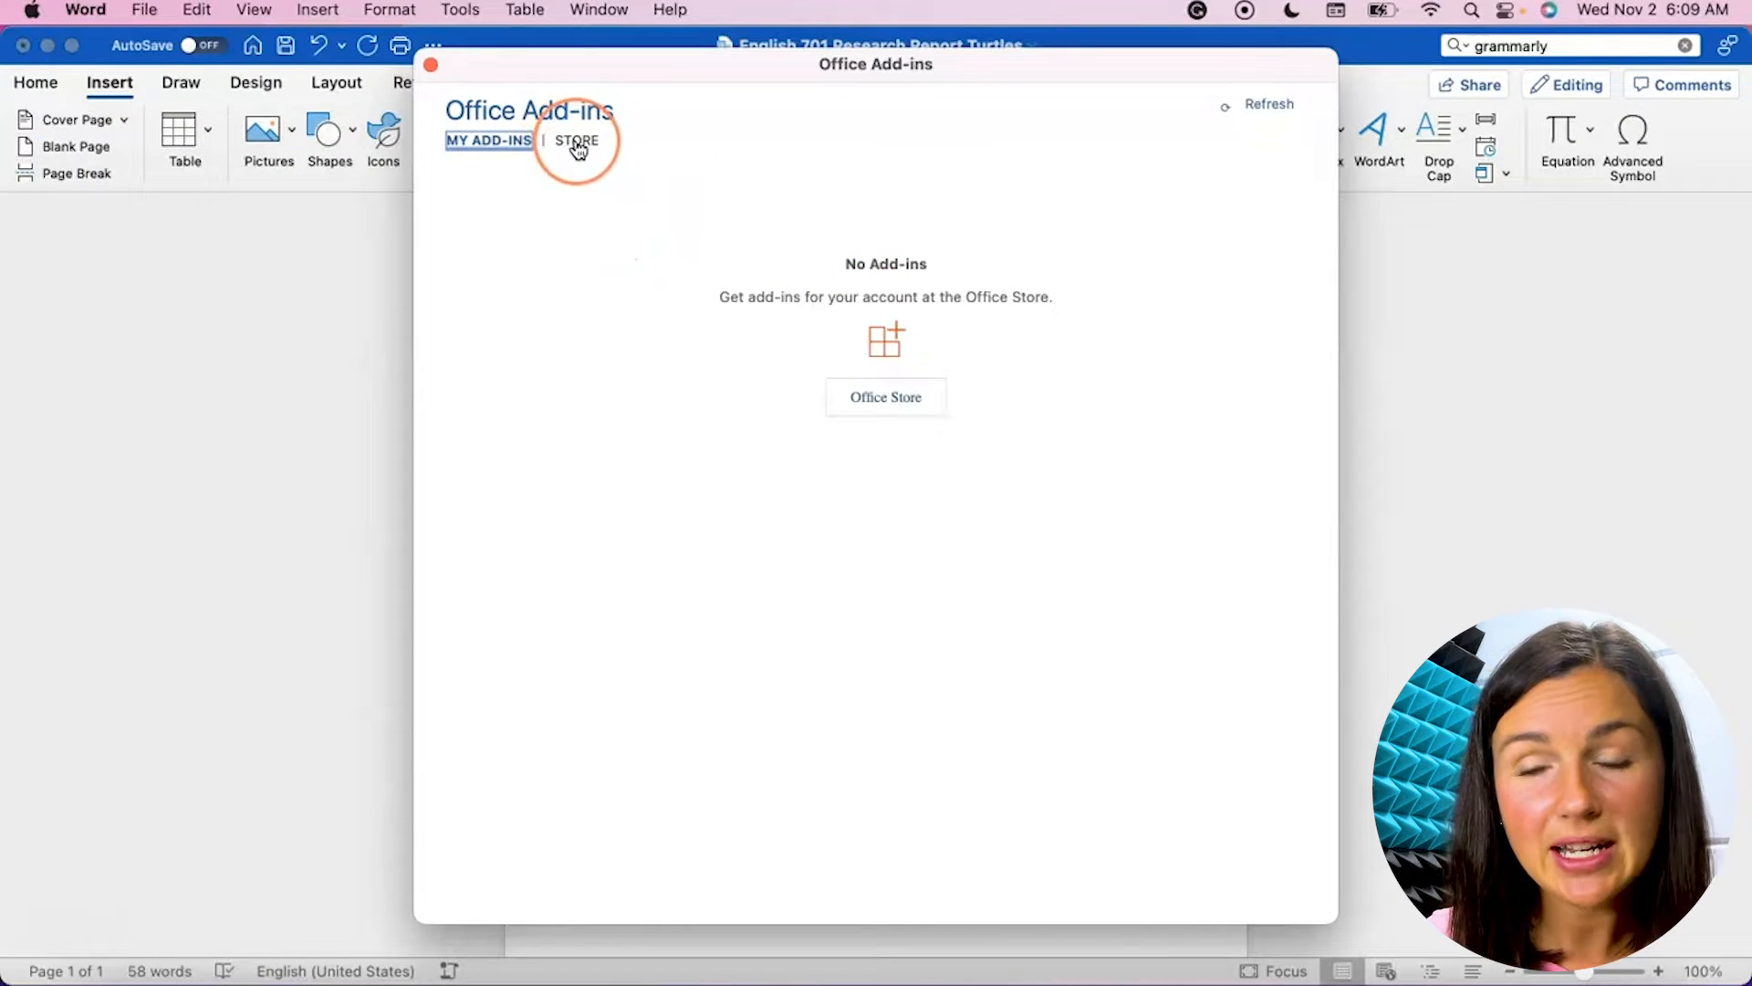
Search the Office store for 'grammarly' and add Grammarly for Microsoft Word, accepting its terms
{"action": "left_click", "coordinate": [577, 142]}
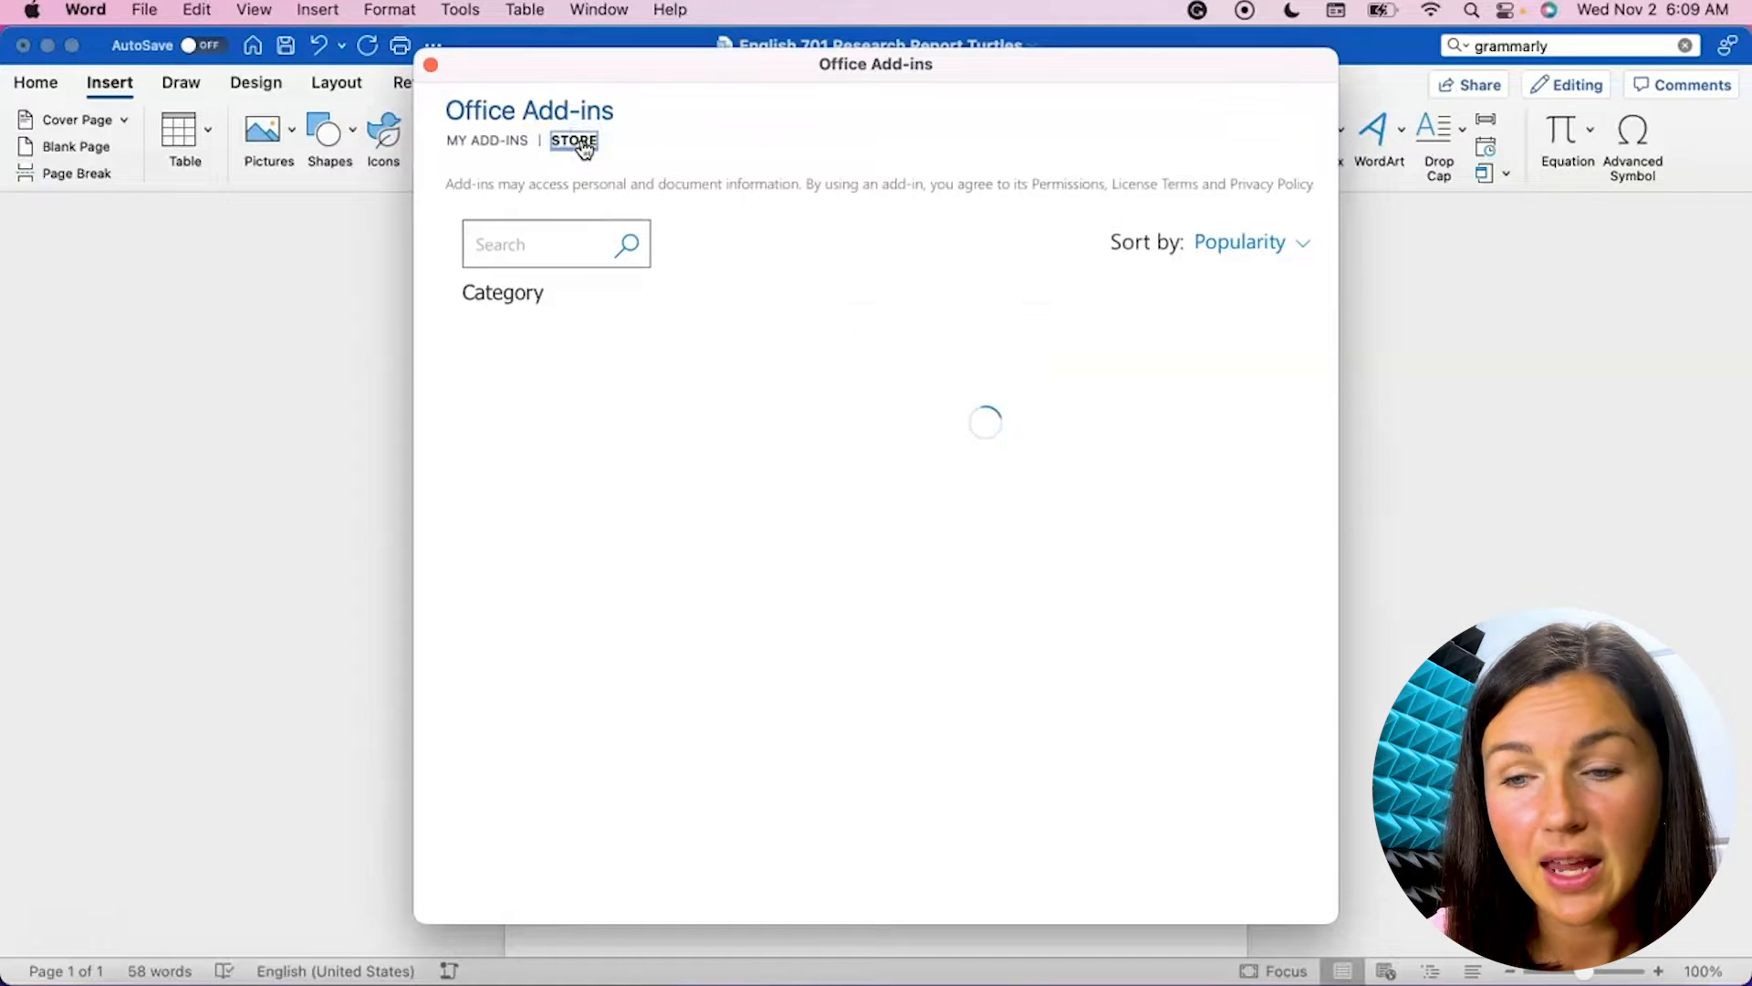
{"action": "type", "text": "gramma"}
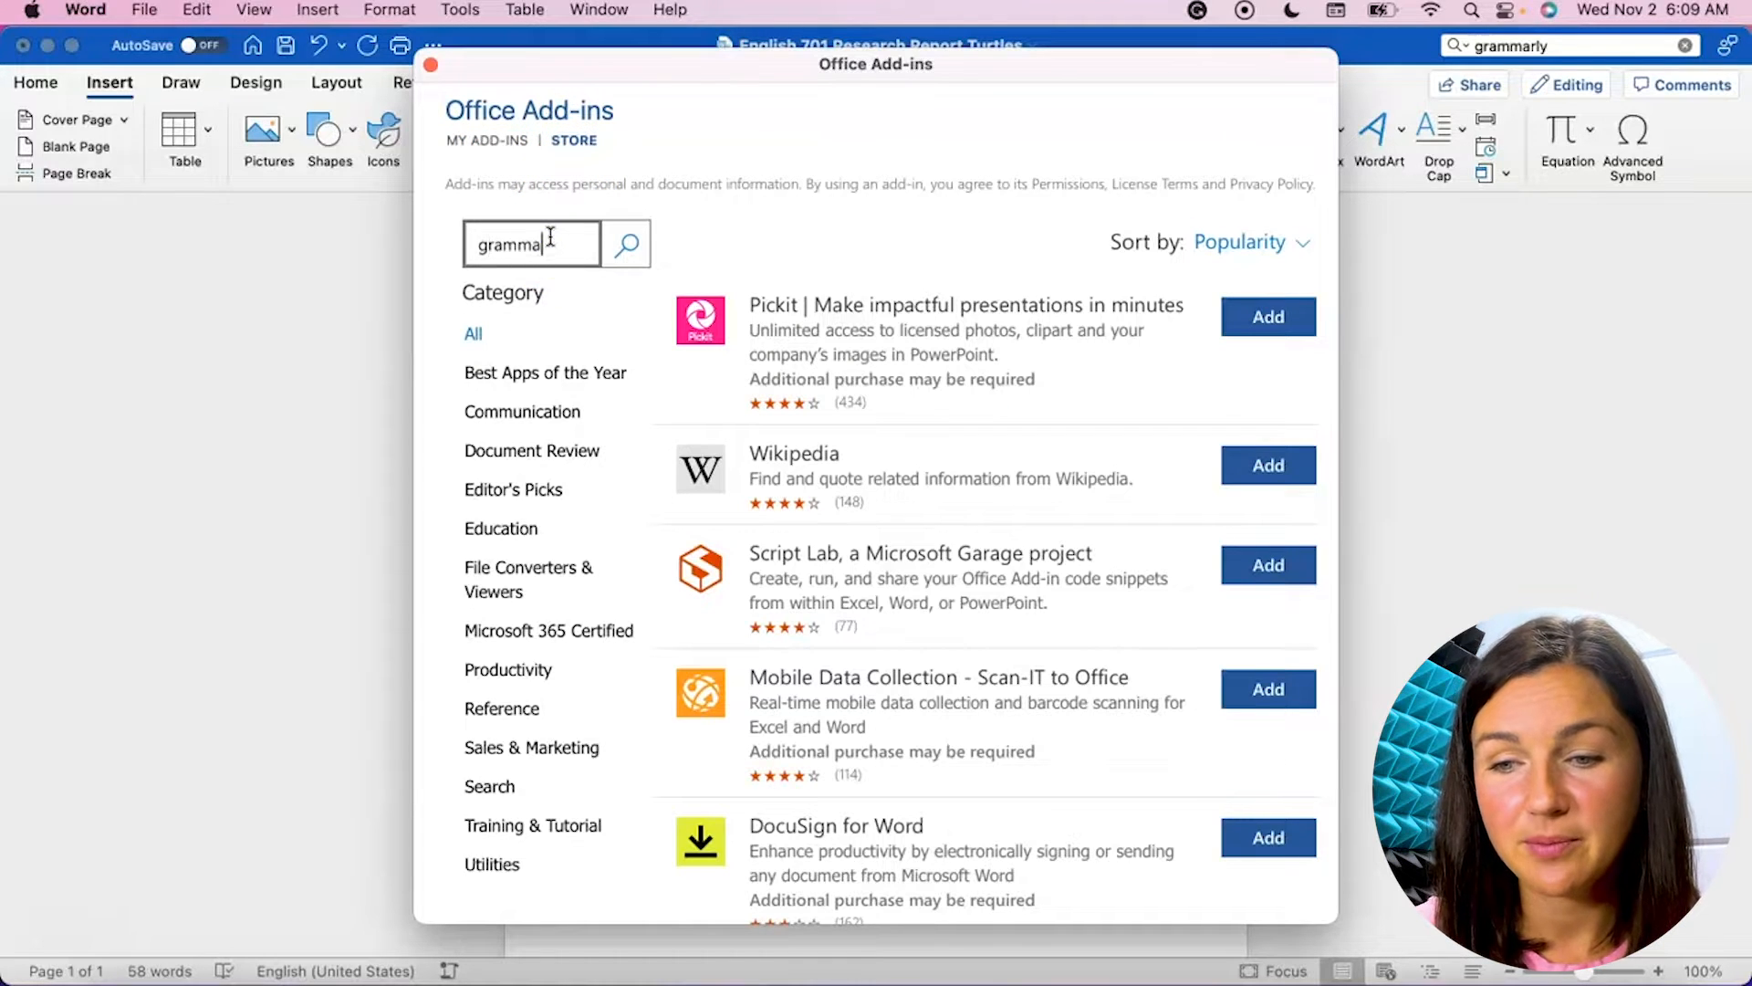
{"action": "left_click", "coordinate": [625, 244]}
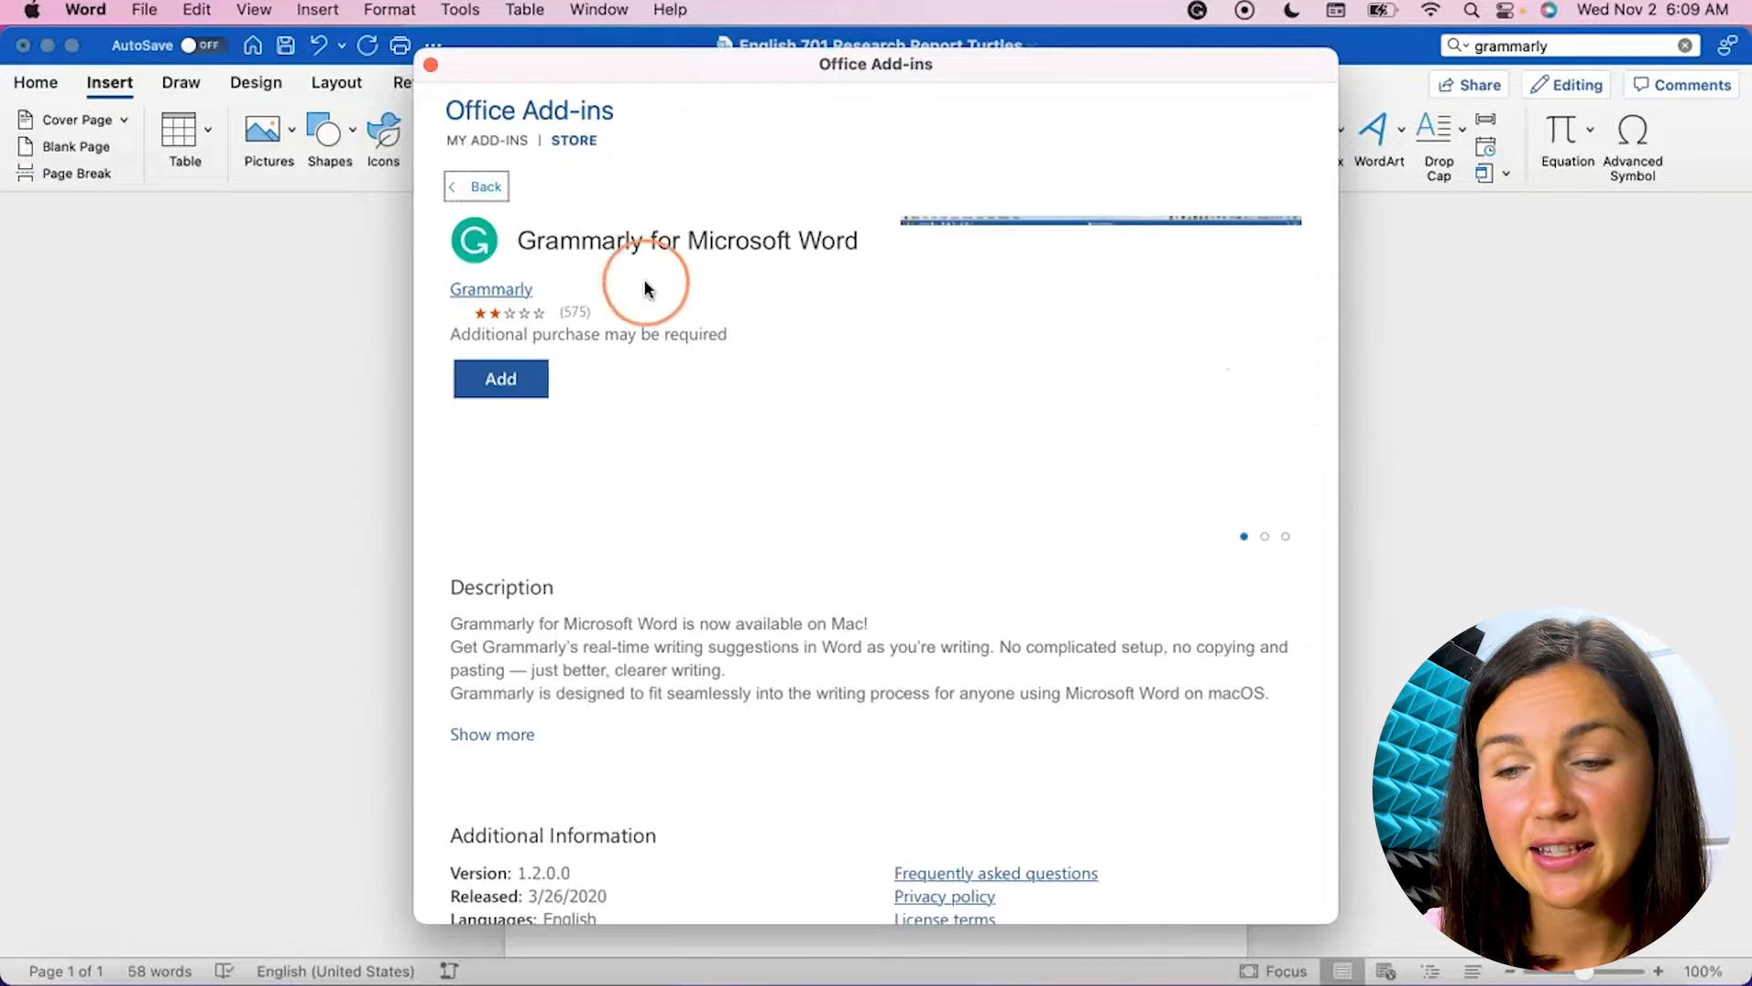
{"action": "left_click", "coordinate": [500, 380]}
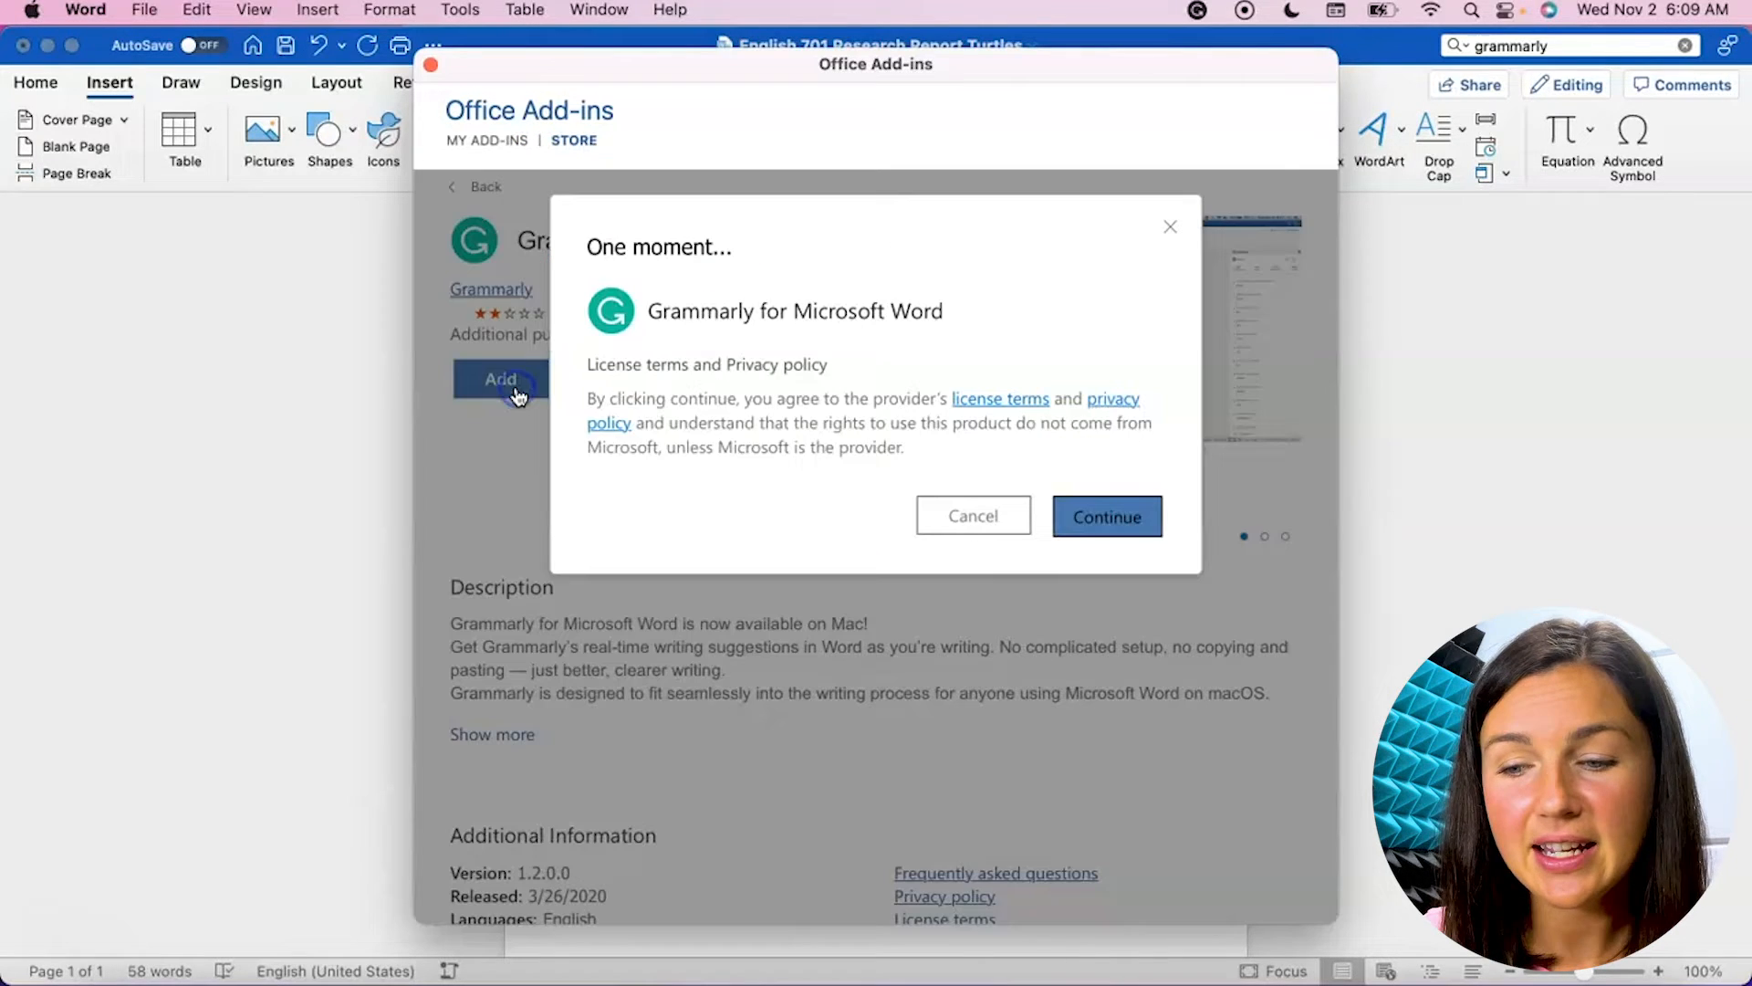
{"action": "left_click", "coordinate": [1106, 514]}
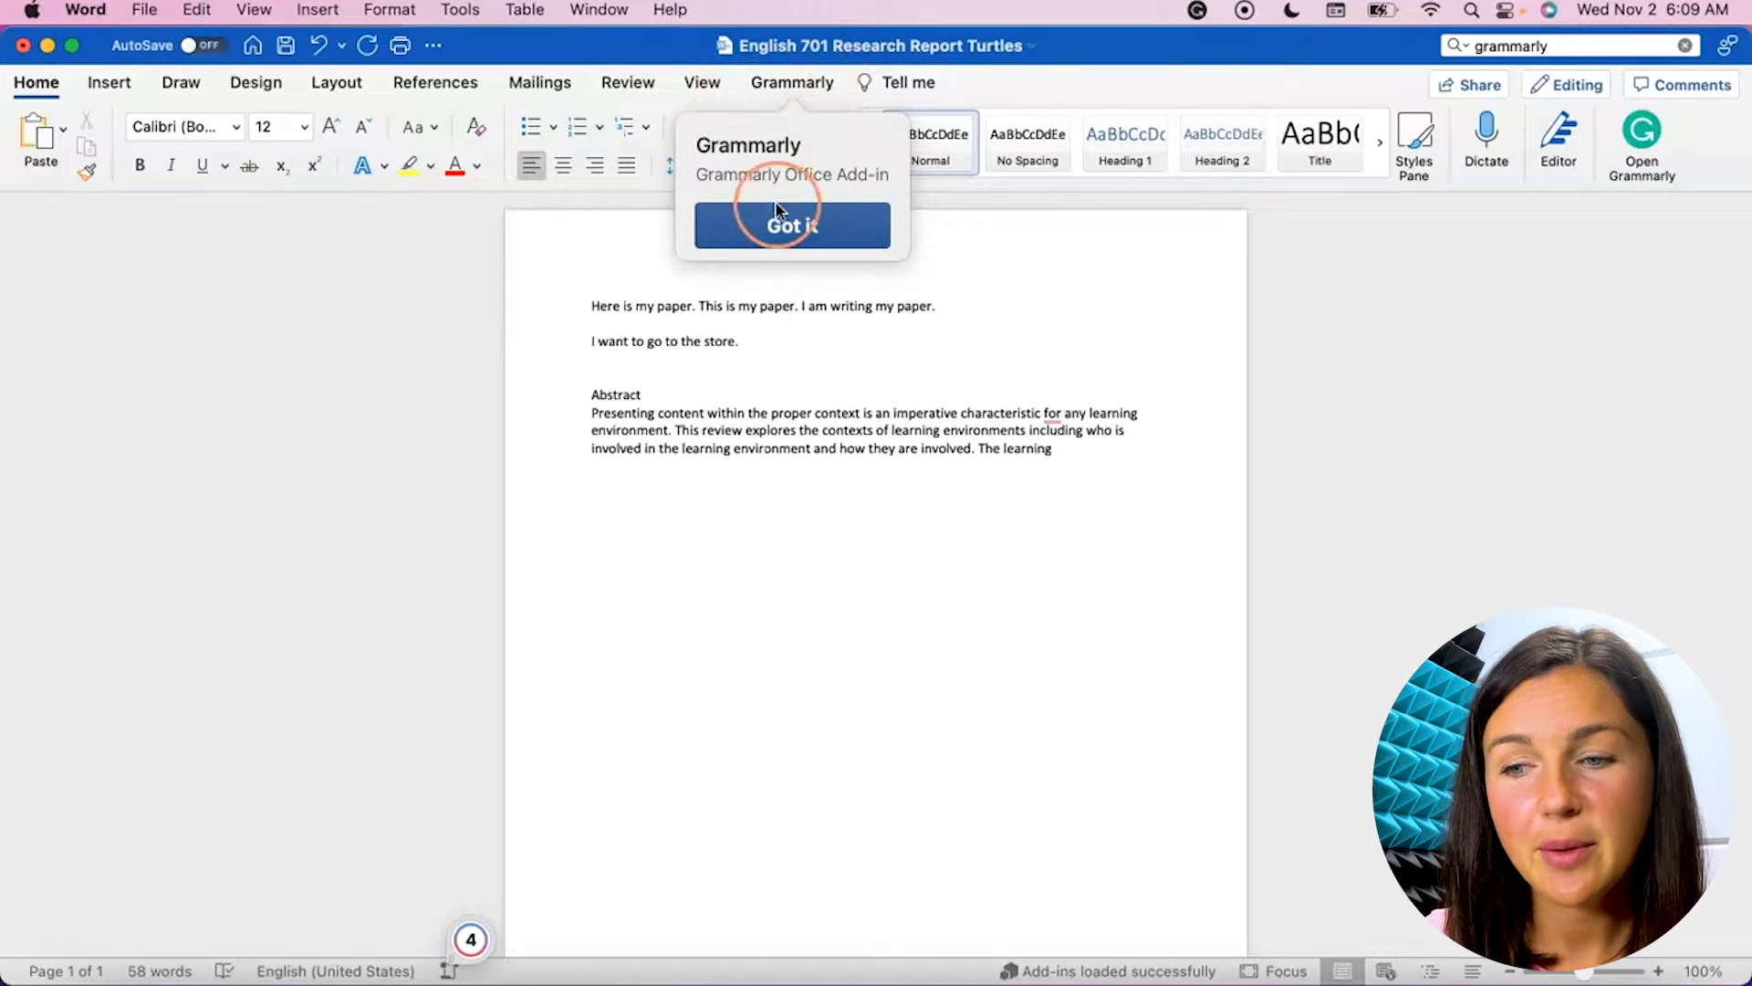
Dismiss Grammarly's 'Got it' notice and start Word's Editor review of the report
{"action": "left_click", "coordinate": [792, 226]}
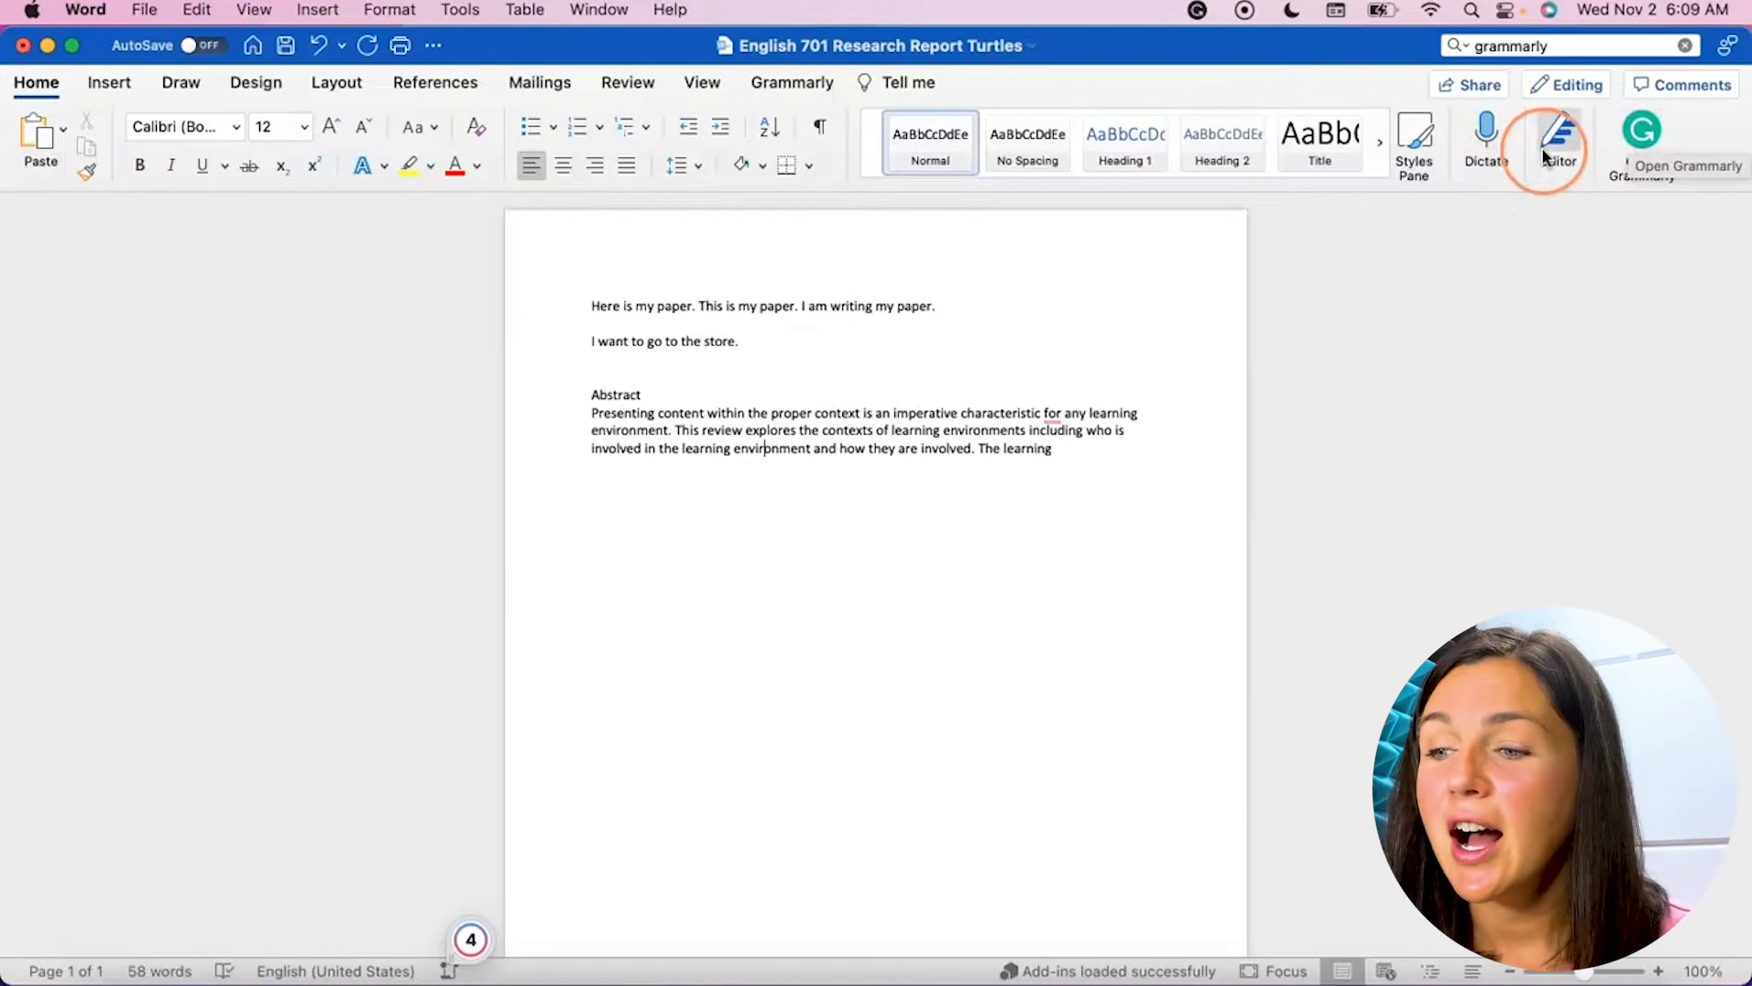
{"action": "left_click", "coordinate": [1559, 137]}
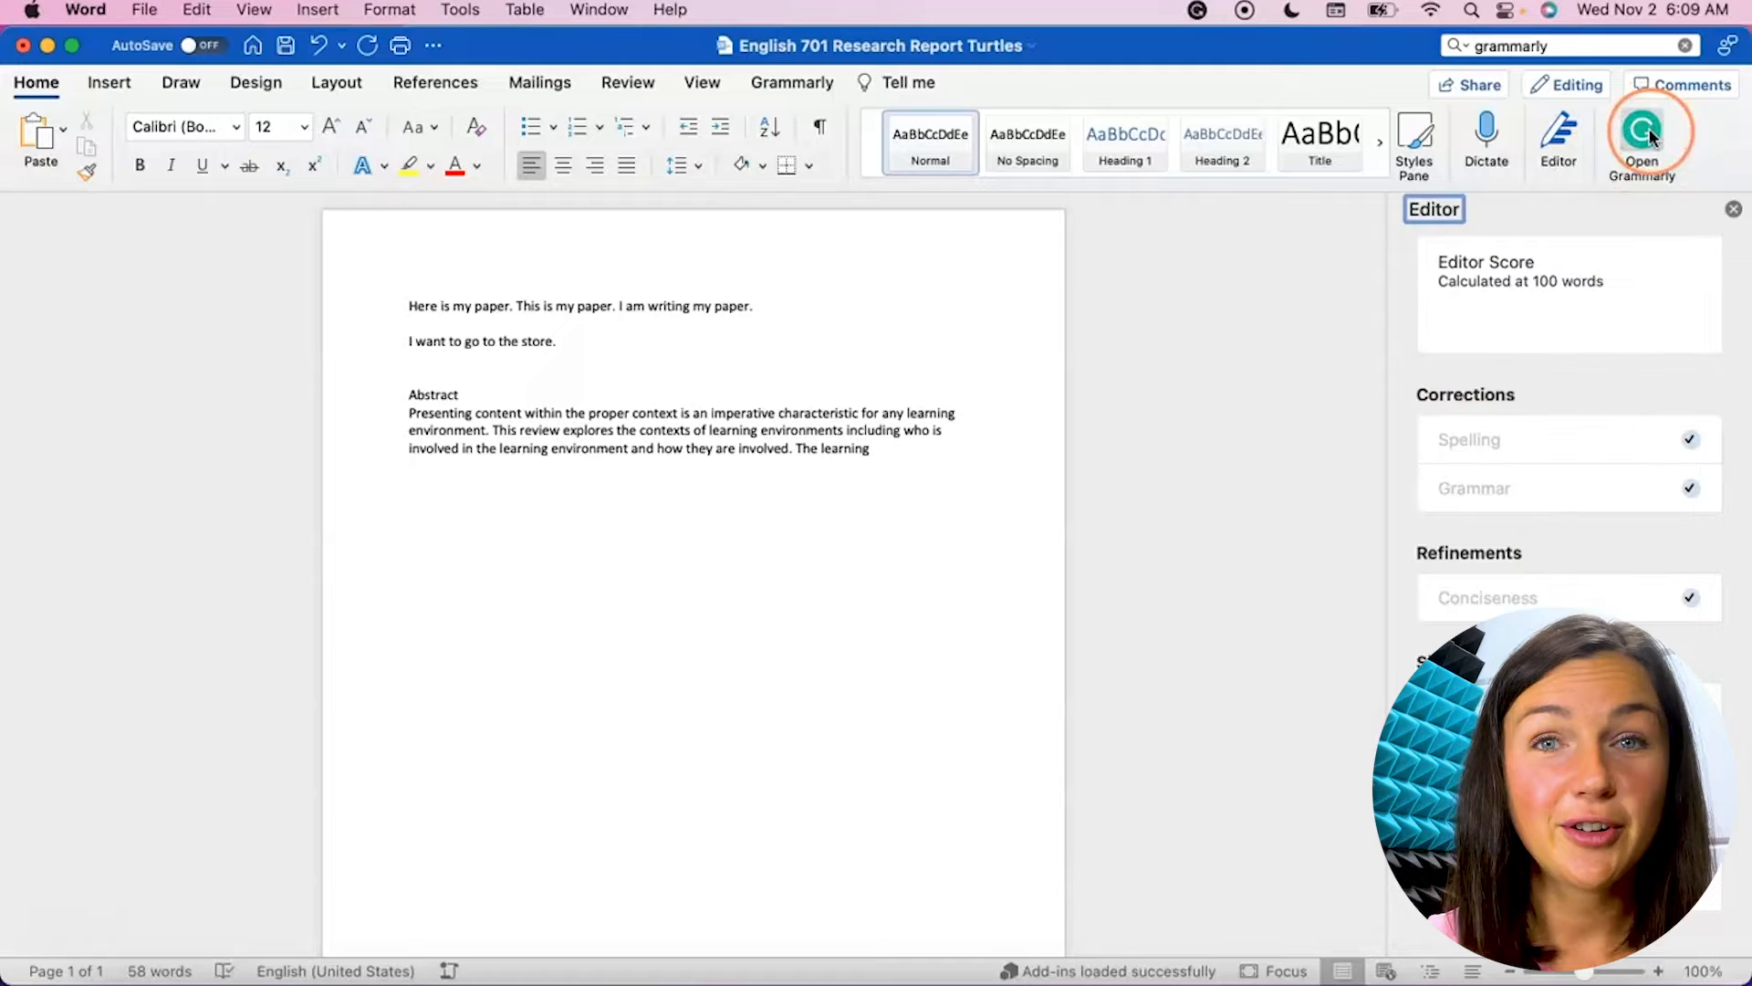
Launch Grammarly, trust the add-in, and begin logging in from its sidebar
{"action": "left_click", "coordinate": [1643, 132]}
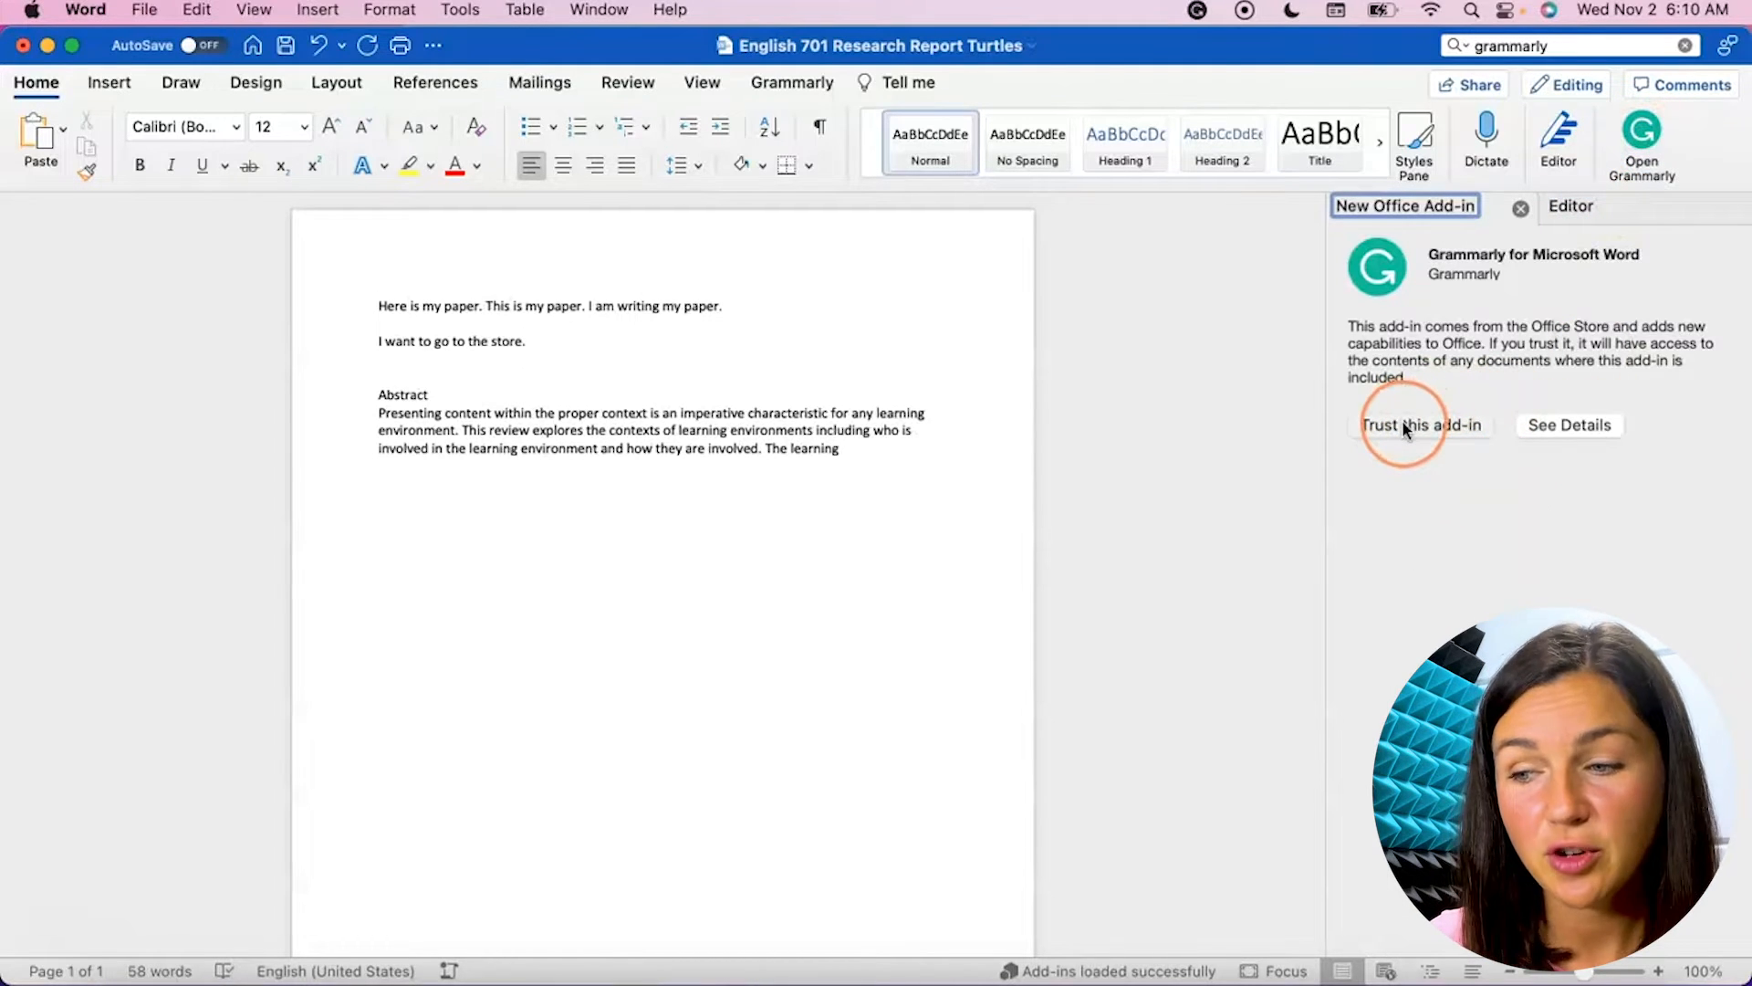
{"action": "left_click", "coordinate": [1422, 425]}
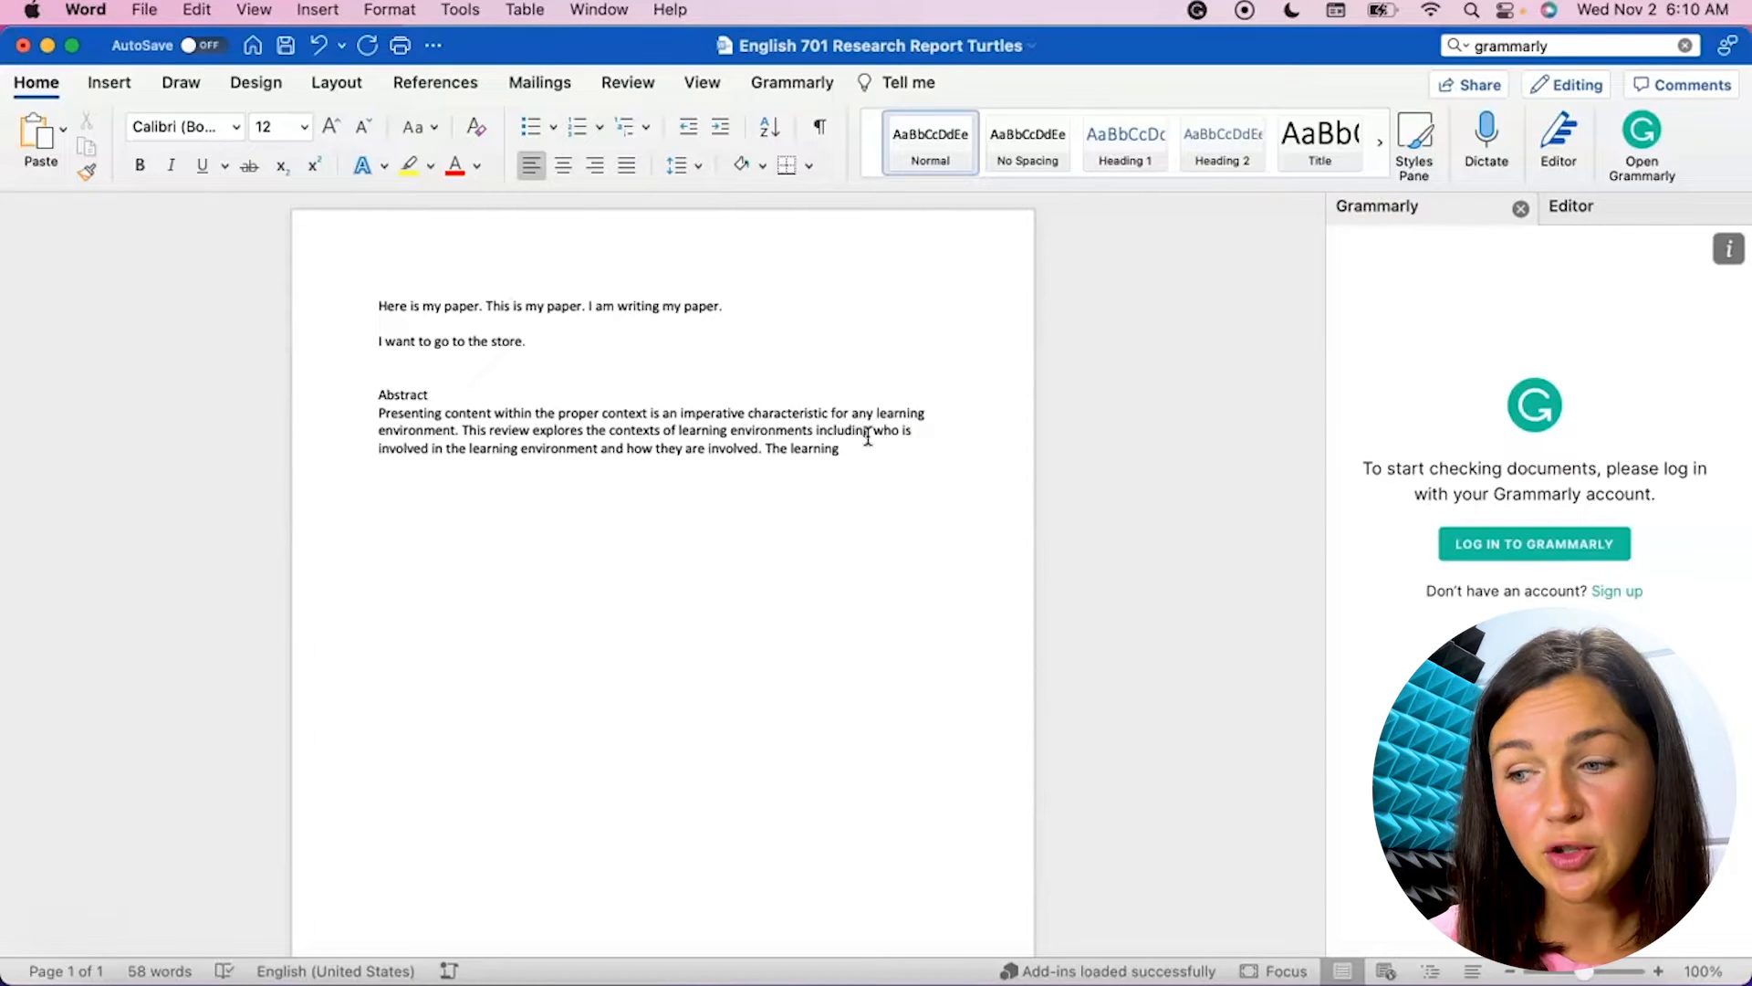
{"action": "mouse_move", "coordinate": [1529, 564]}
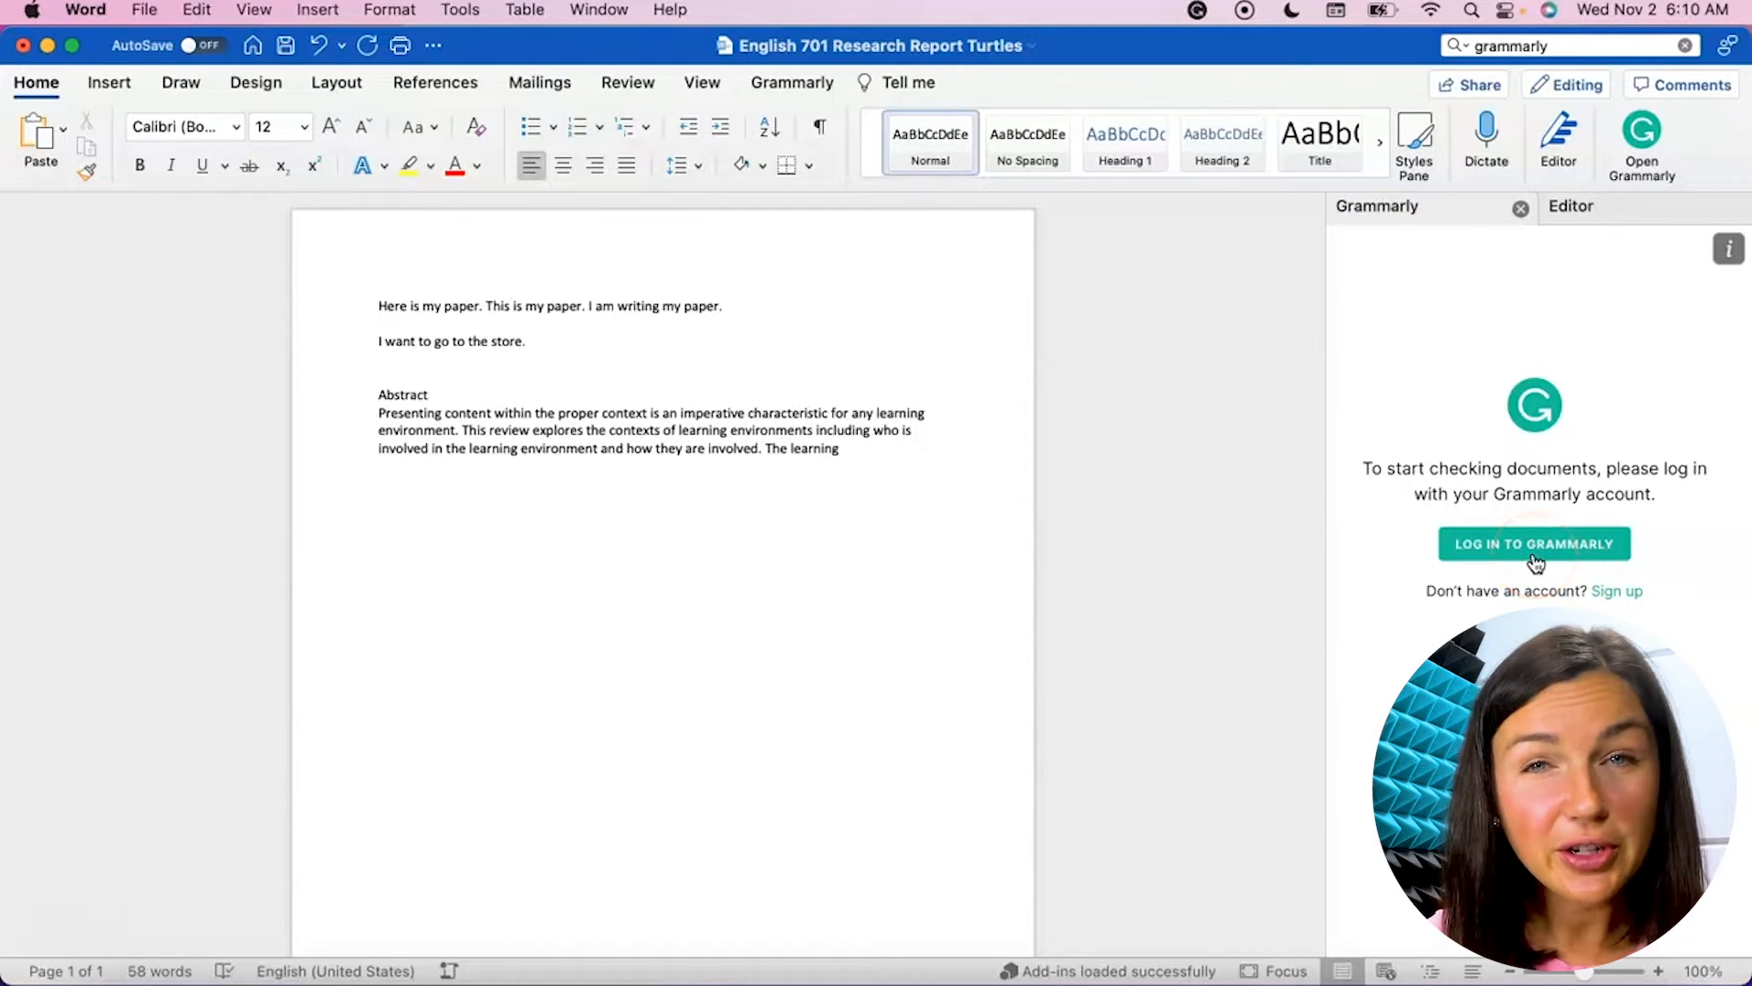
{"action": "left_click", "coordinate": [1522, 548]}
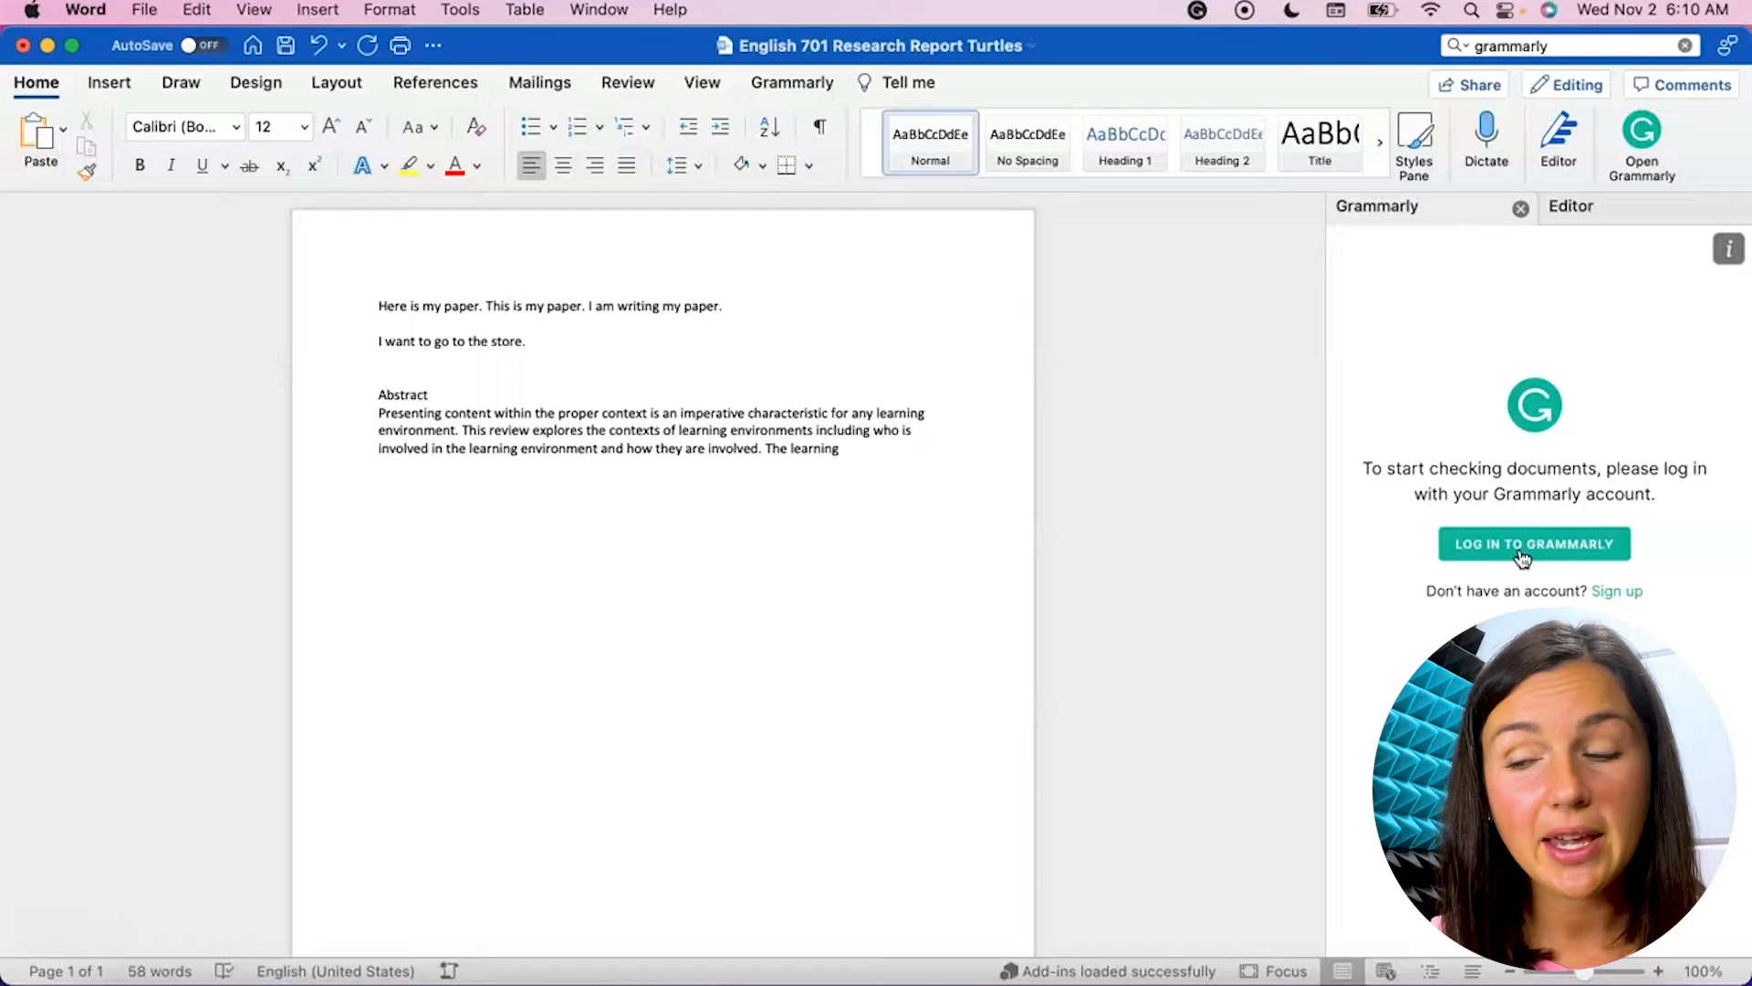
Finish the Grammarly sign-in so the sidebar lists six alerts for the report
{"action": "left_click", "coordinate": [1533, 543]}
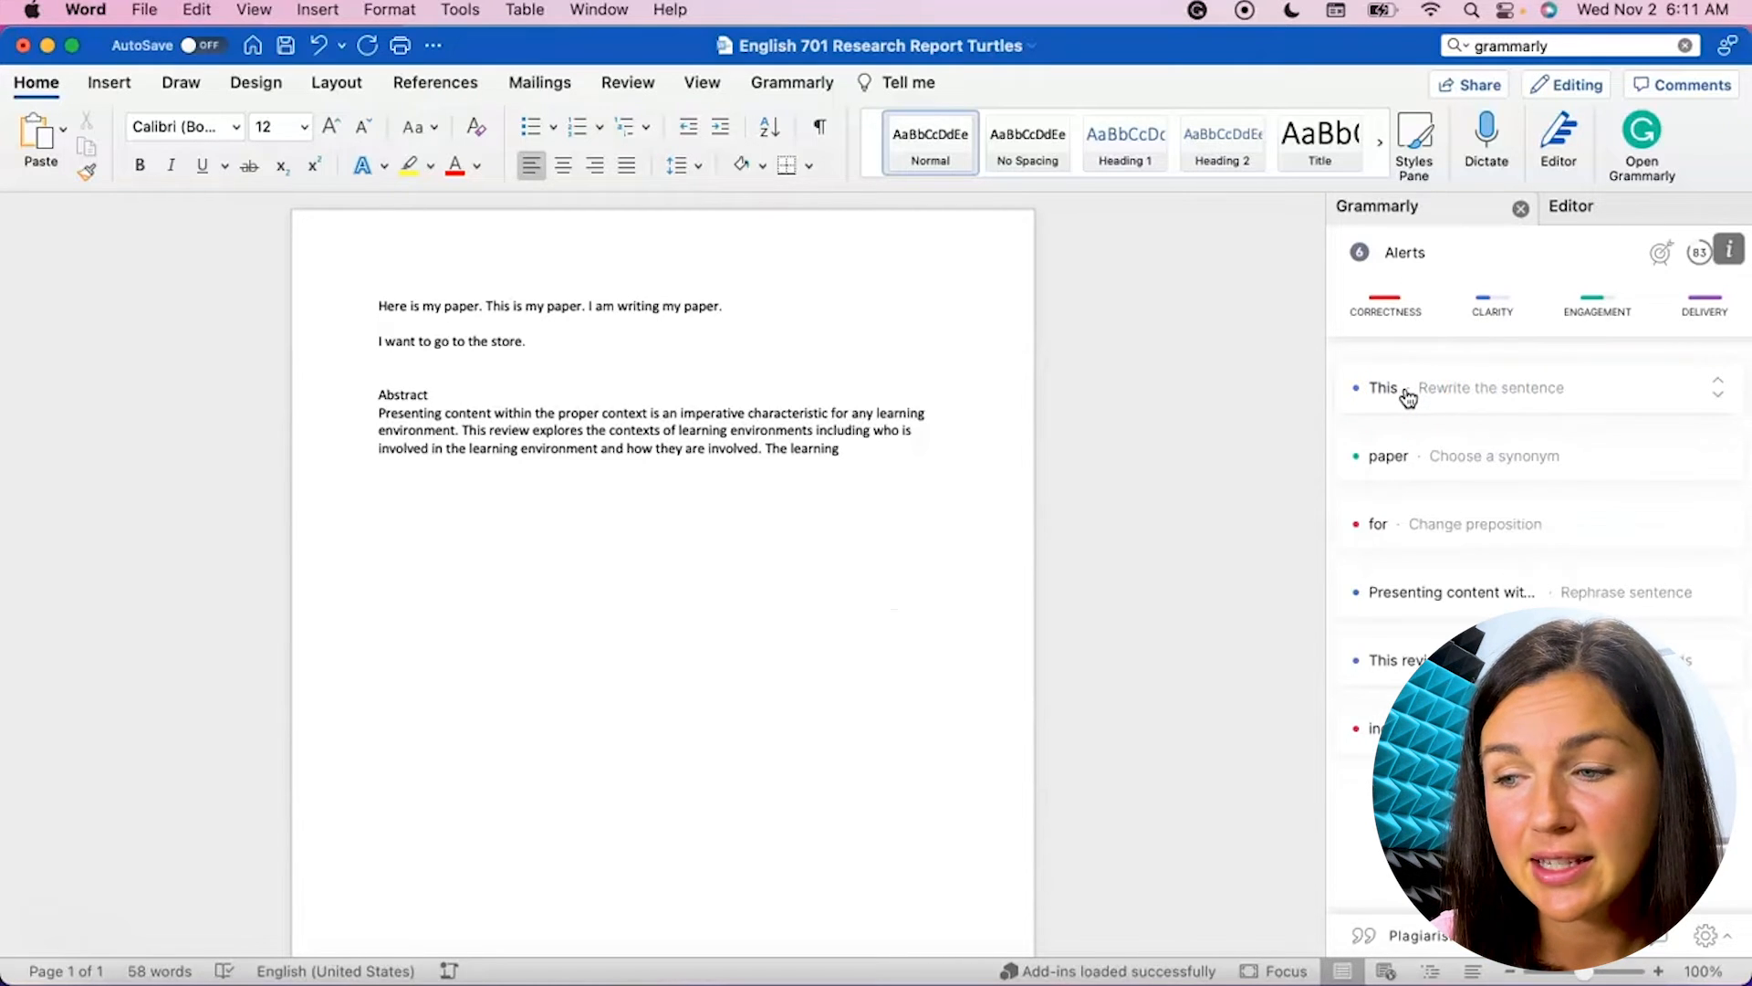
Expand the 'This – Rewrite the sentence' alert, then return to Word's Editor pane
{"action": "left_click", "coordinate": [1383, 387]}
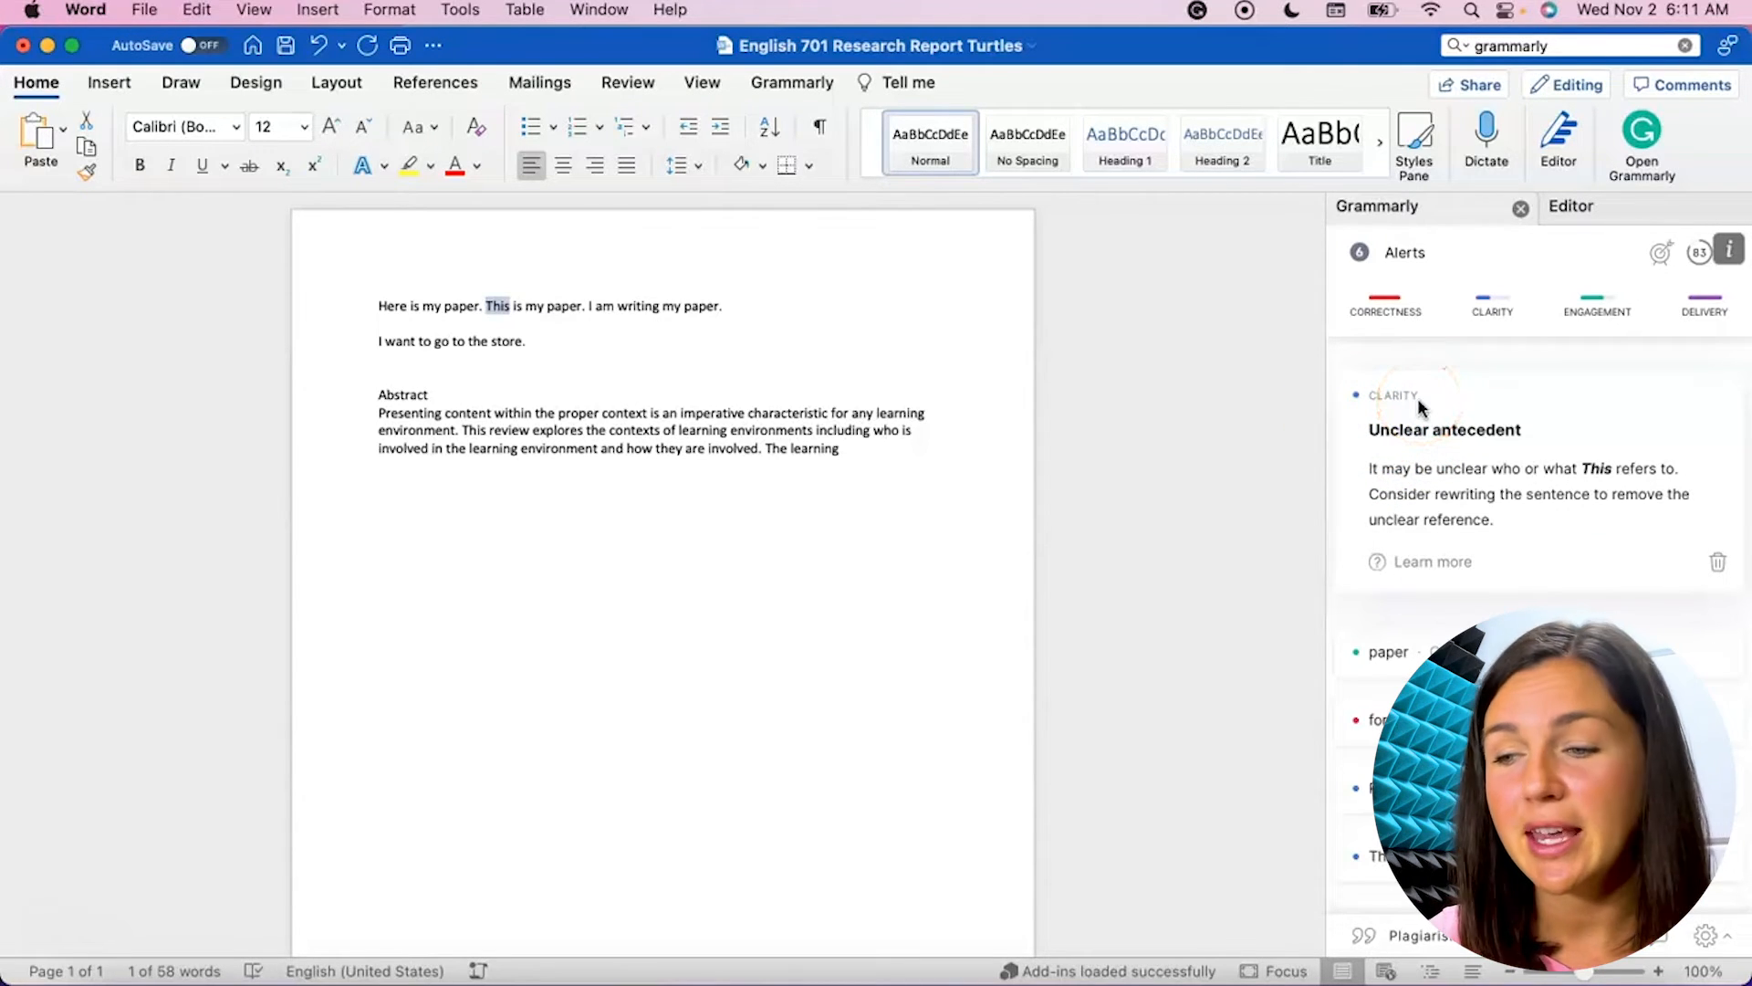
{"action": "mouse_move", "coordinate": [1507, 601]}
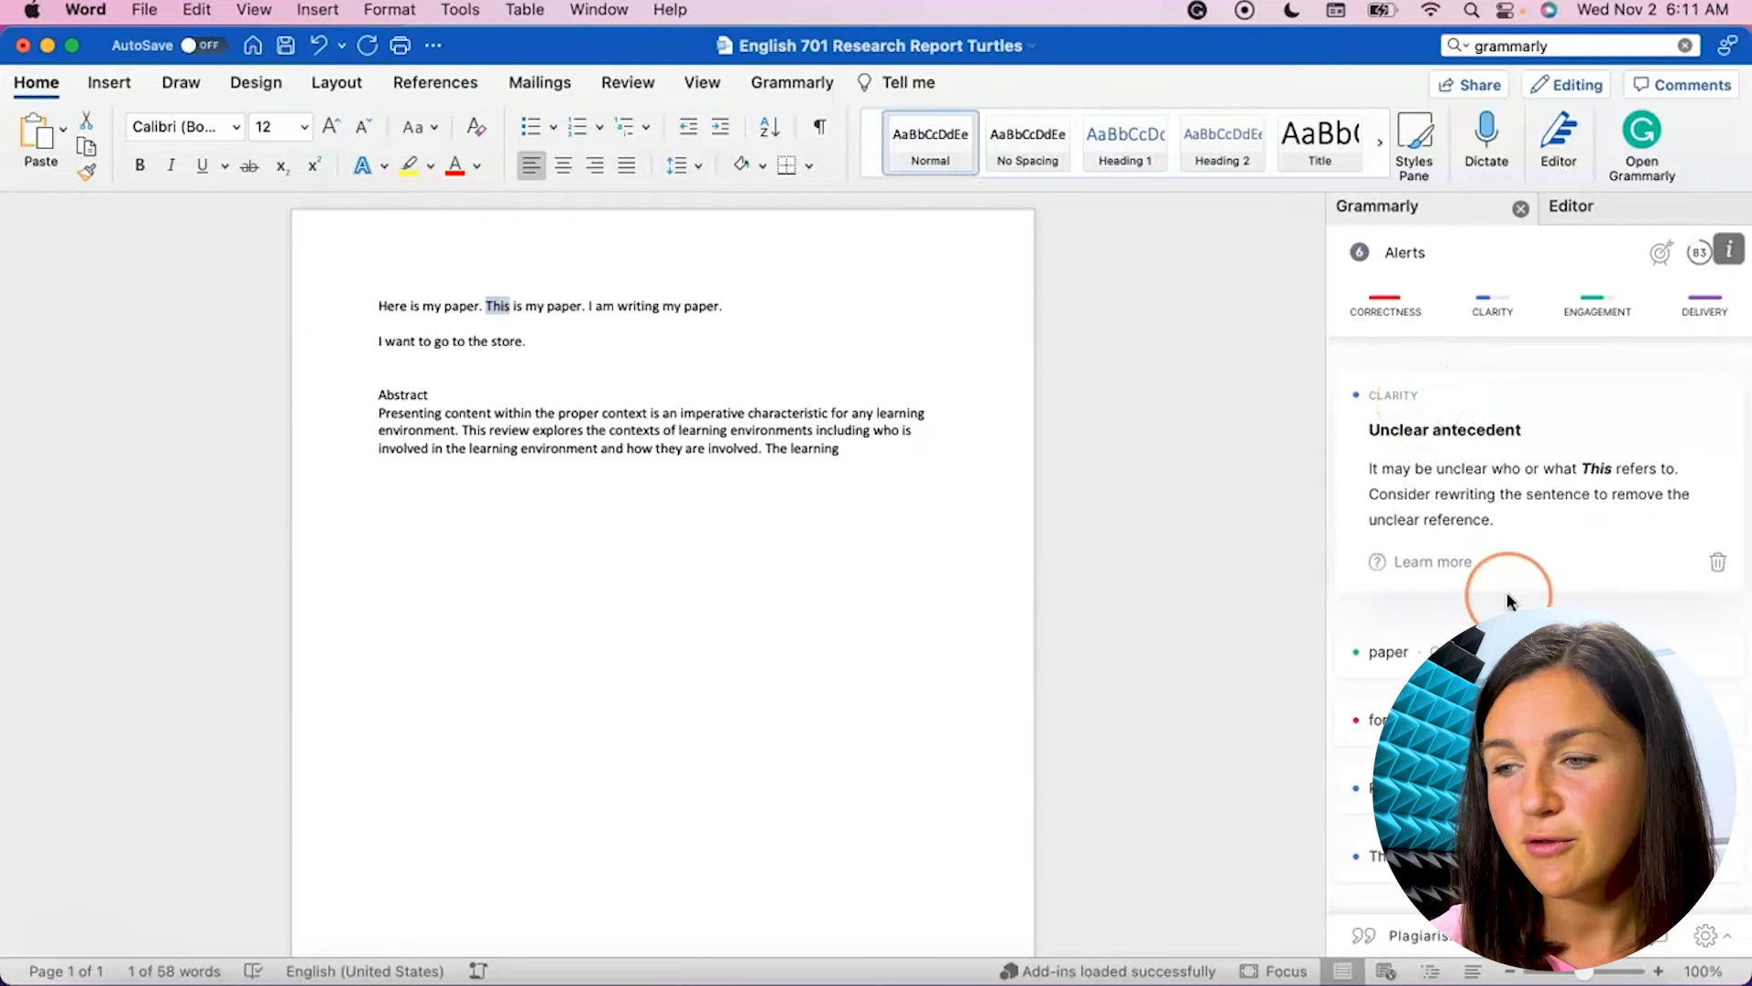
{"action": "left_click", "coordinate": [1570, 206]}
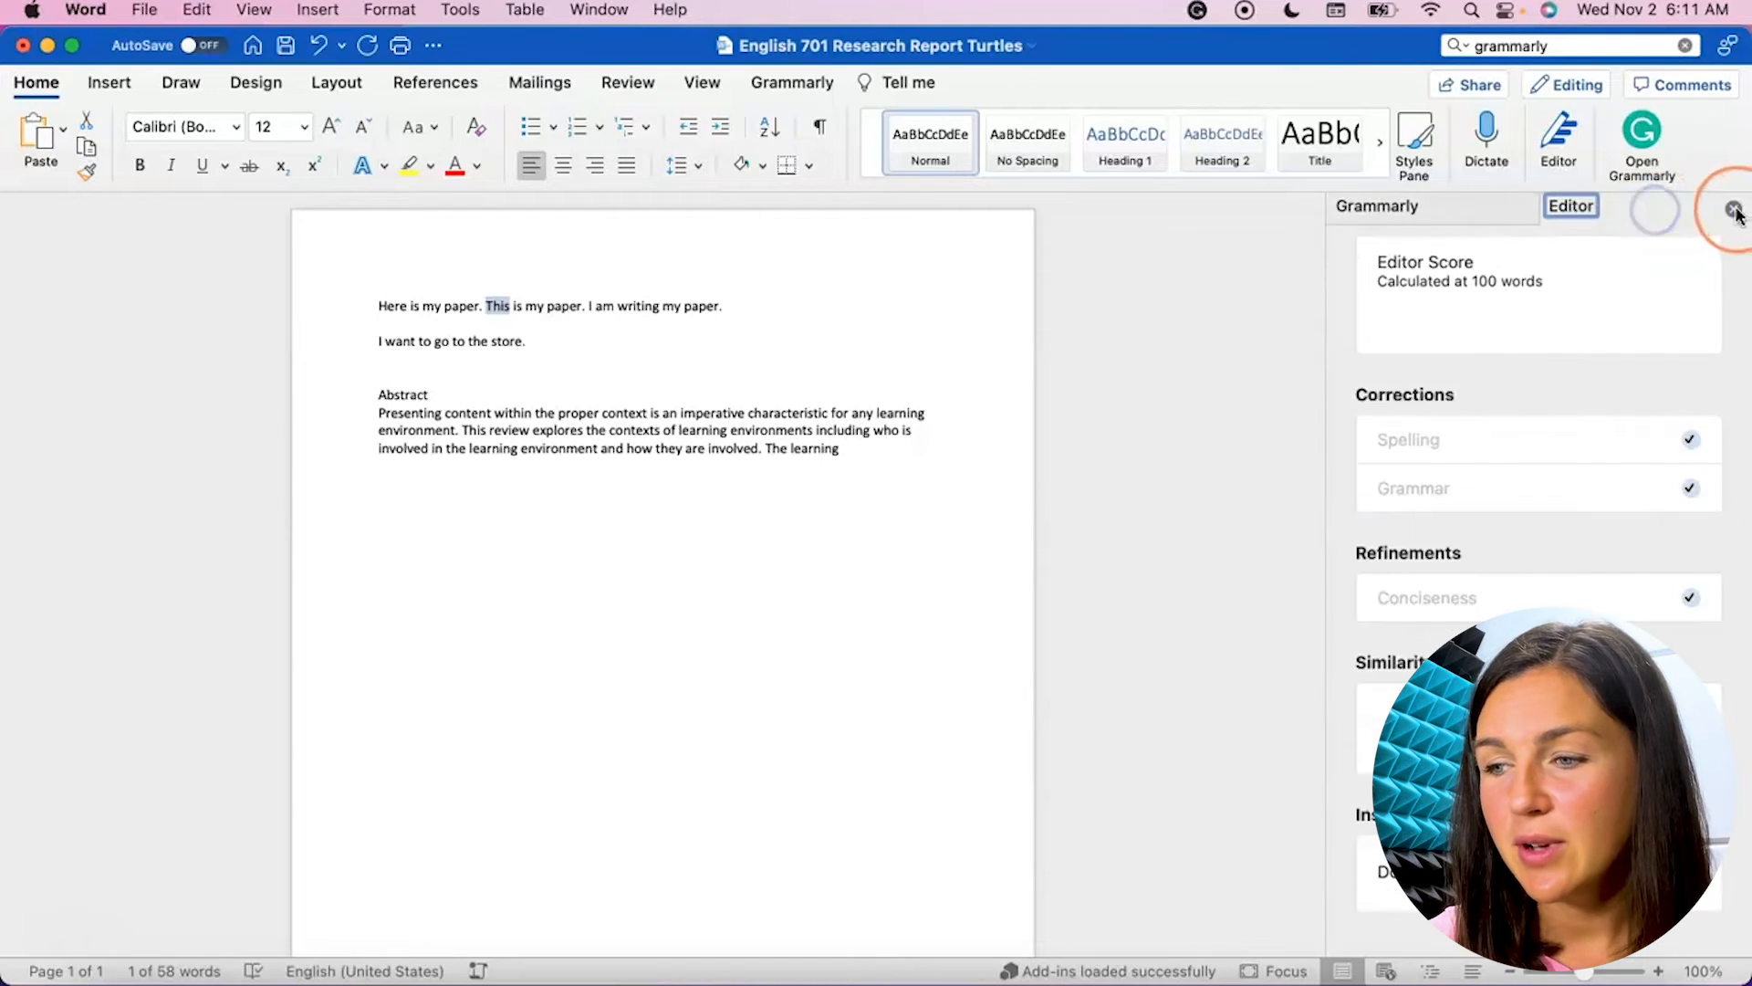